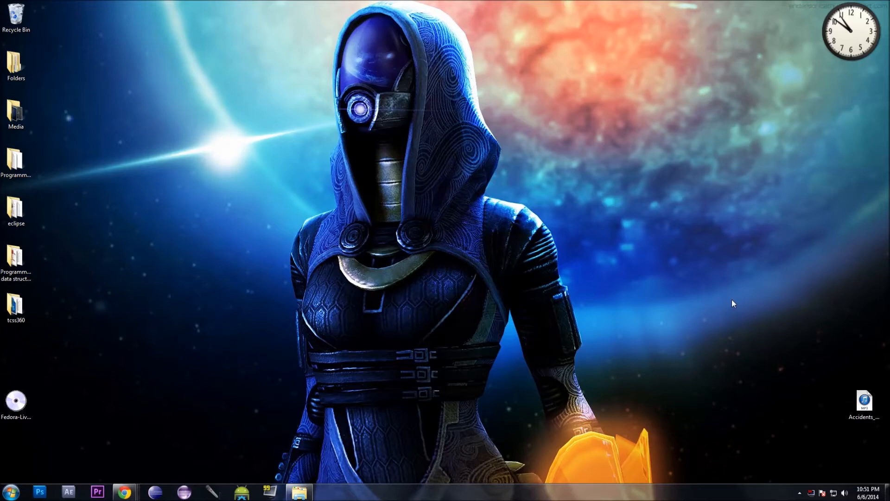
{"action": "mouse_move", "coordinate": [650, 231]}
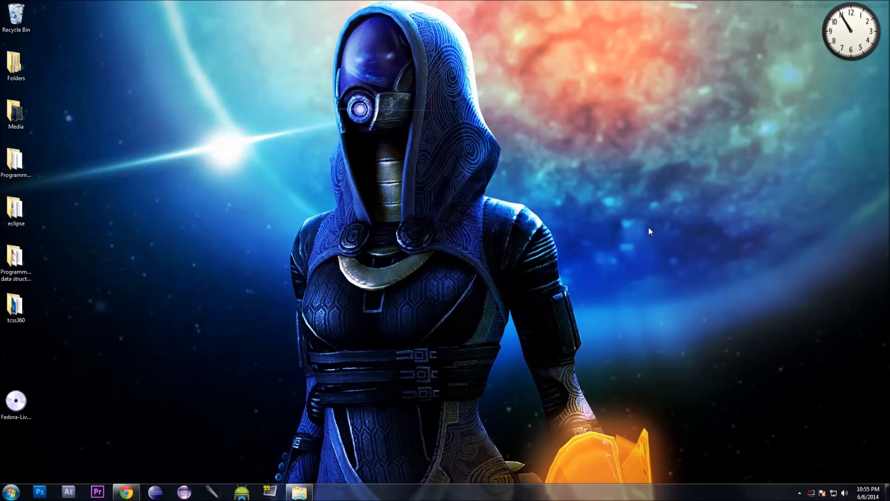
{"action": "mouse_move", "coordinate": [173, 473]}
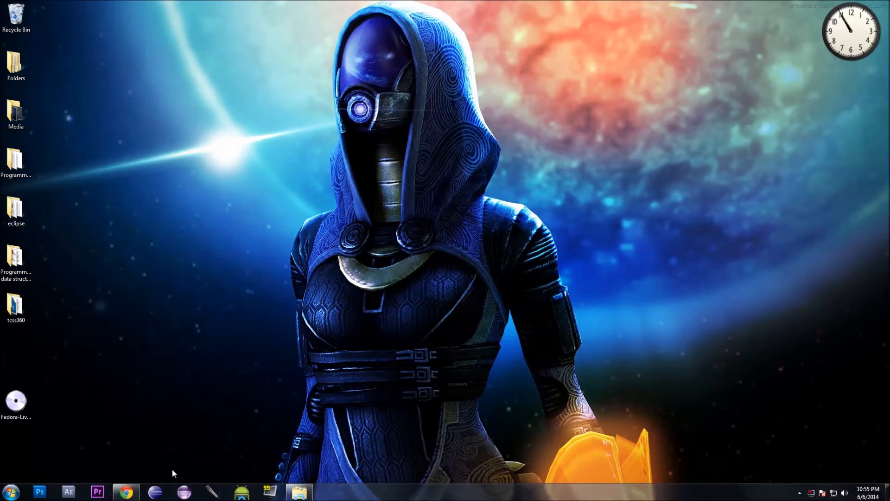
- Restore the browser window showing Wikipedia's Integrated development environment article
{"action": "left_click", "coordinate": [125, 492]}
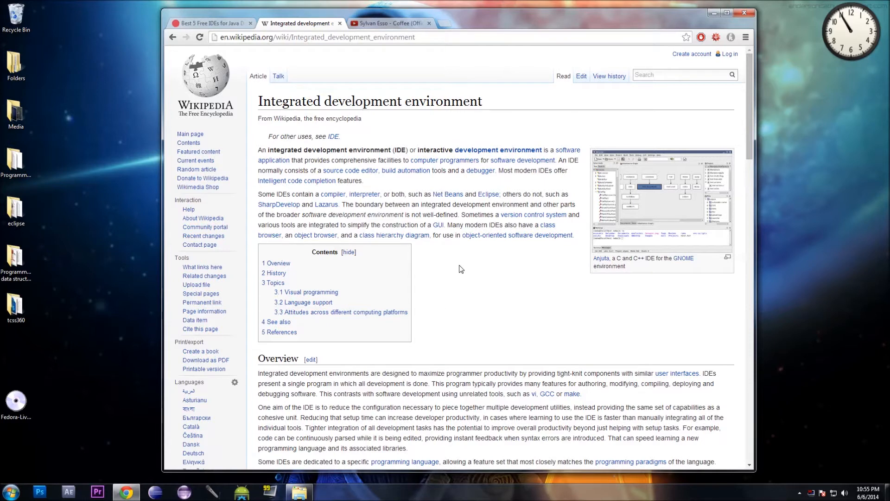
{"action": "mouse_move", "coordinate": [520, 317]}
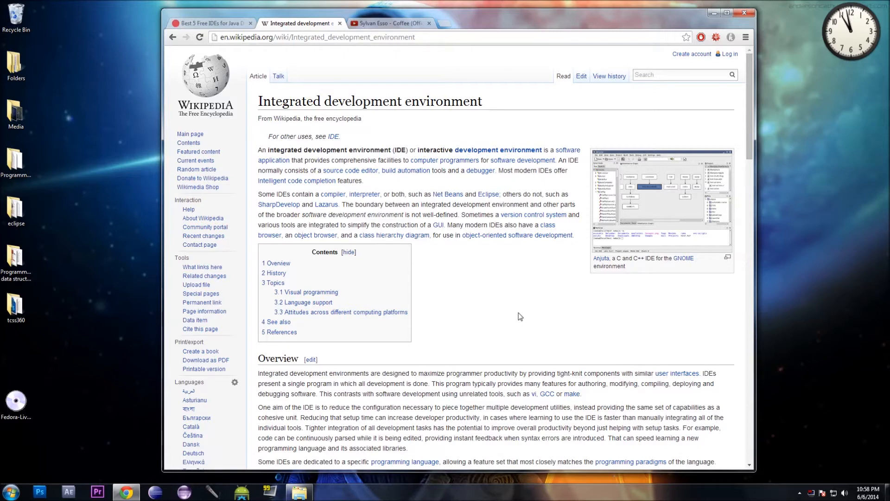
{"action": "mouse_move", "coordinate": [474, 300]}
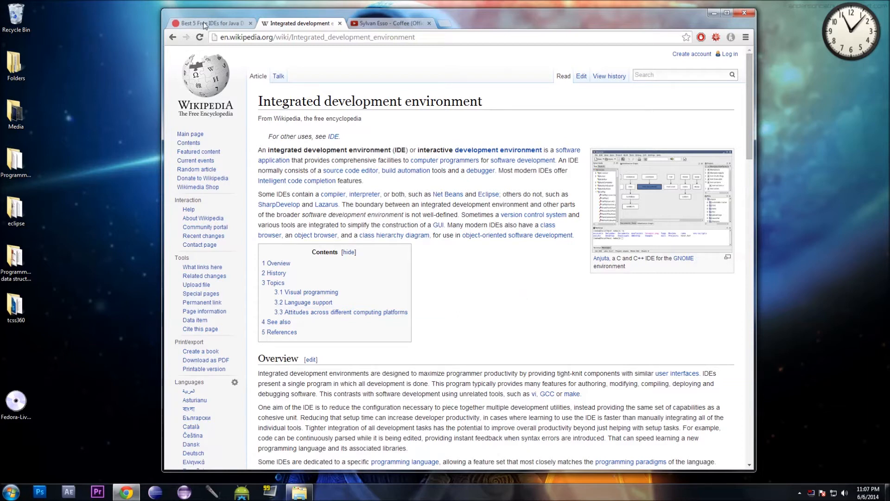
- Bring up About.com's 'Best 5 Free IDEs for Java Developers' and view the Eclipse and IntelliJ entries
{"action": "left_click", "coordinate": [211, 23]}
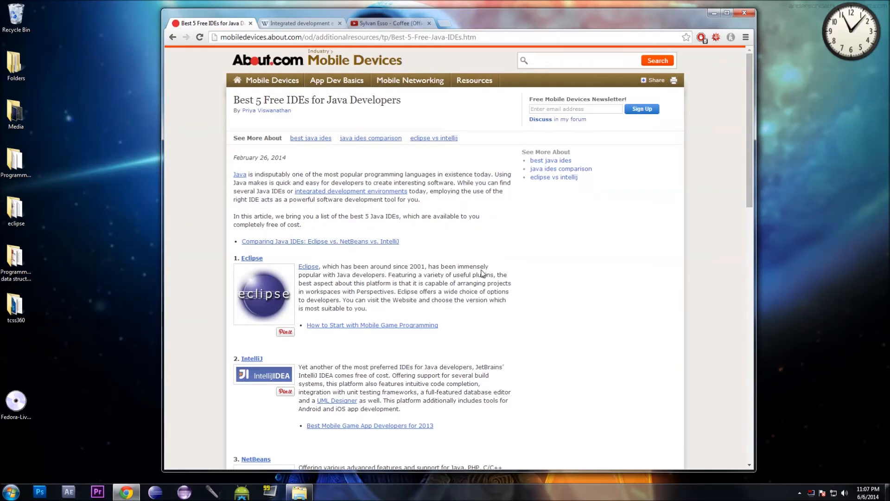
{"action": "scroll", "scroll_direction": "down", "scroll_amount": 3}
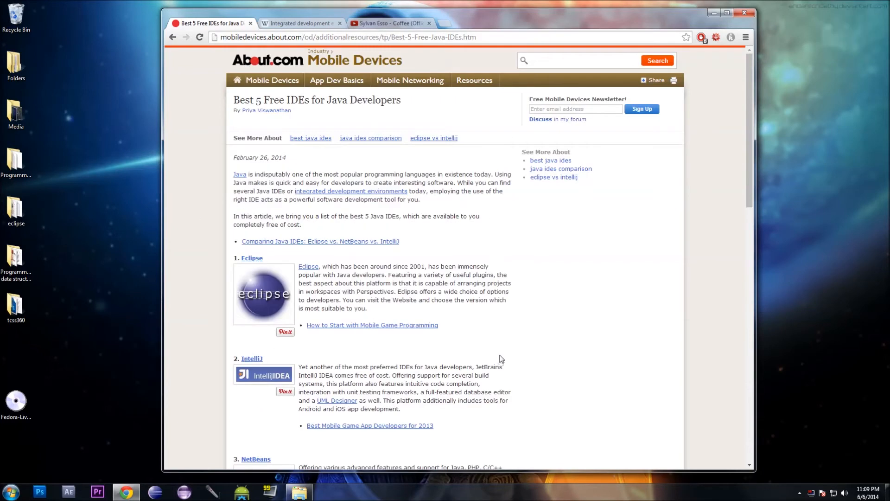
{"action": "mouse_move", "coordinate": [501, 364]}
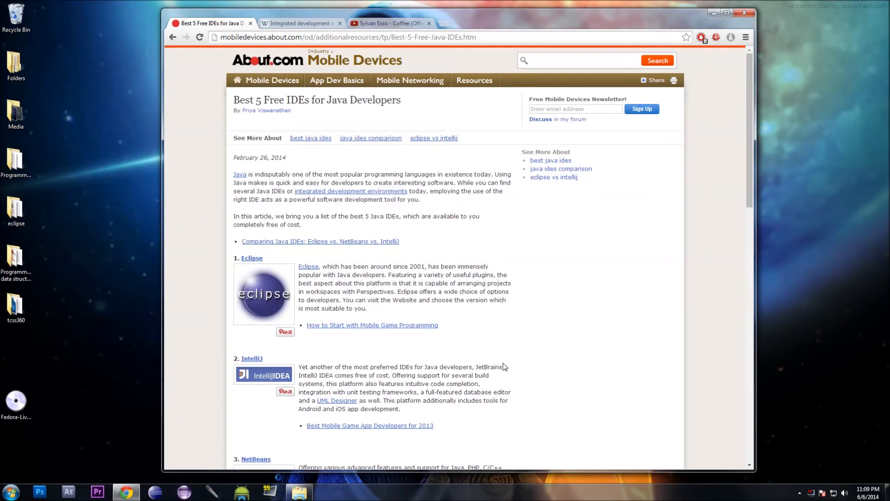
{"action": "scroll", "scroll_direction": "down", "scroll_amount": 3}
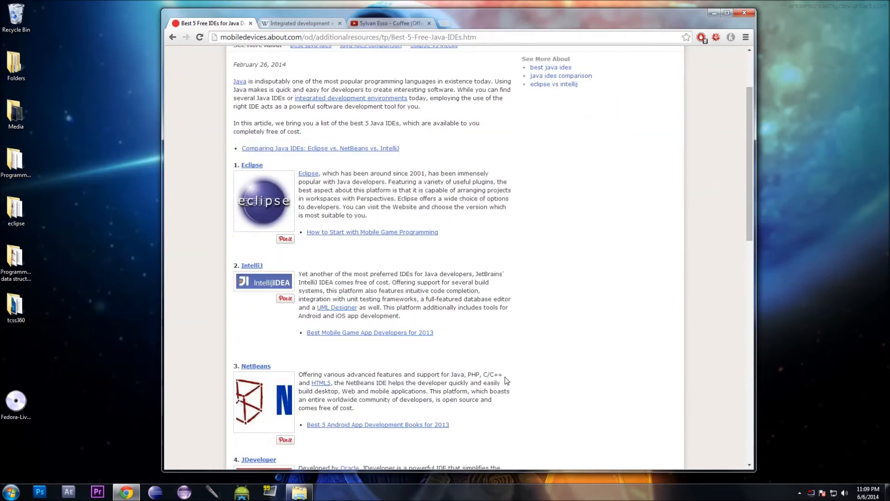
{"action": "mouse_move", "coordinate": [505, 380]}
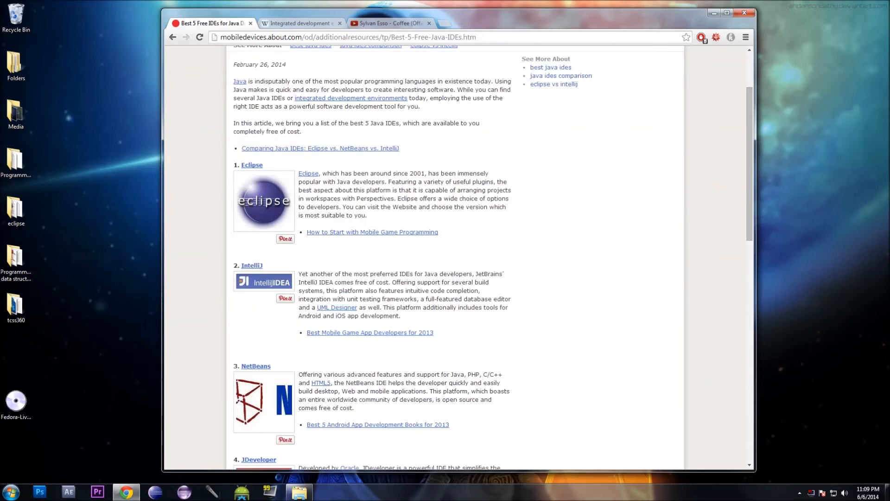
{"action": "mouse_move", "coordinate": [548, 266]}
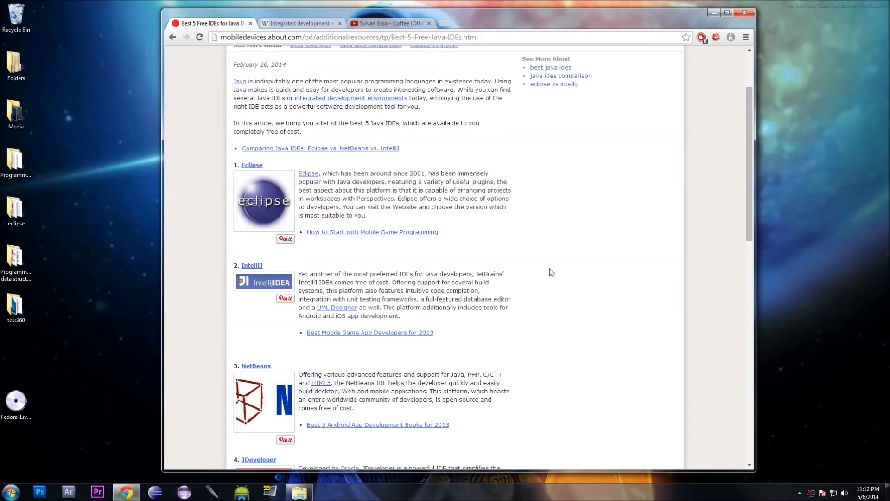
{"action": "mouse_move", "coordinate": [570, 290]}
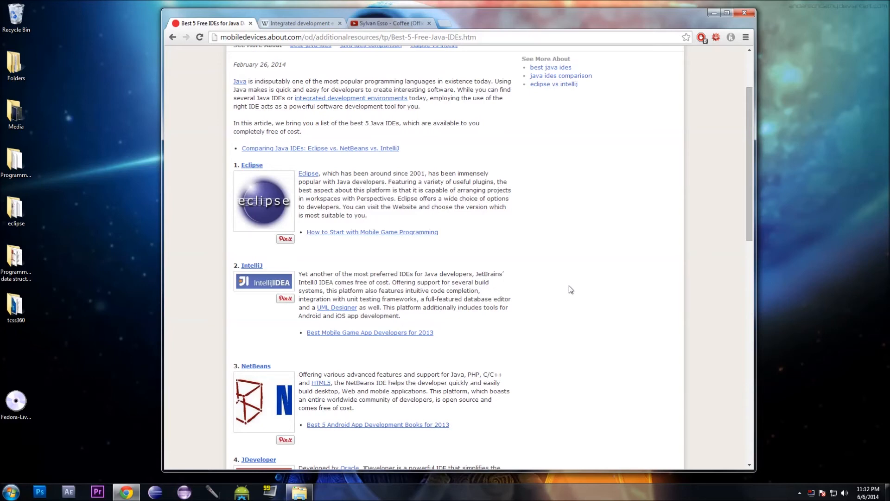
{"action": "scroll", "scroll_direction": "down", "scroll_amount": 3}
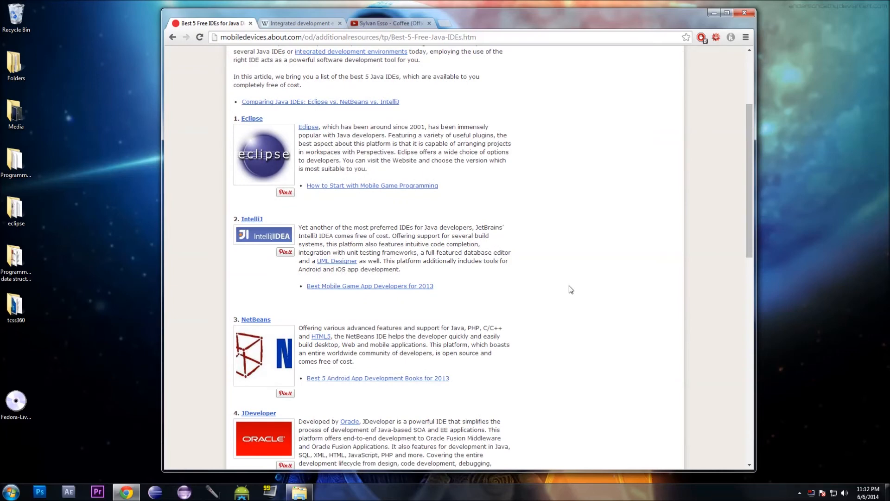
{"action": "scroll", "scroll_direction": "down", "scroll_amount": 3}
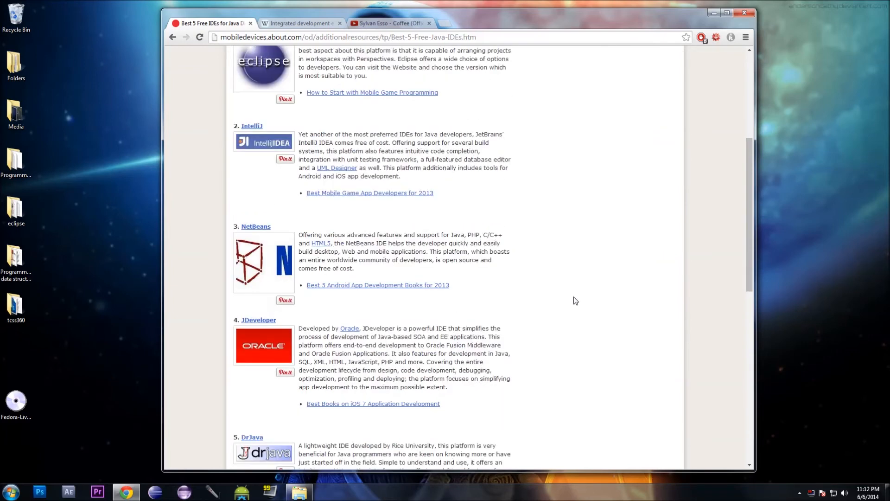
{"action": "mouse_move", "coordinate": [620, 310]}
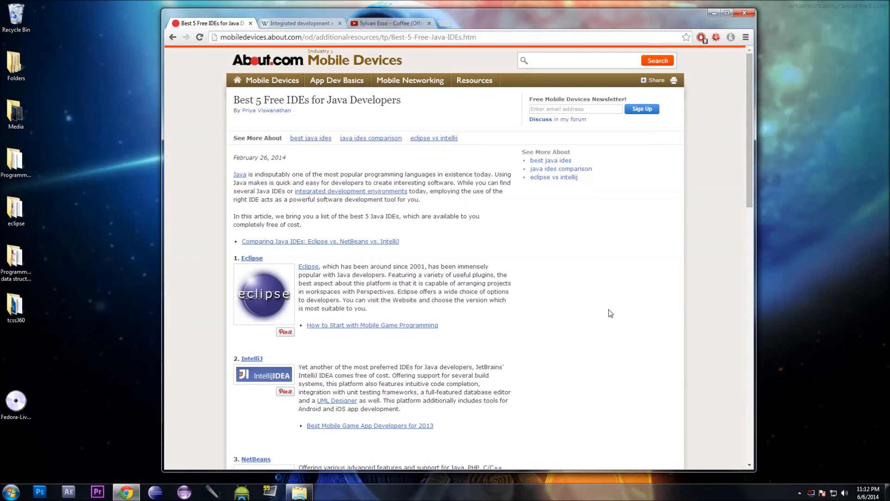
{"action": "scroll", "scroll_direction": "down", "scroll_amount": 3}
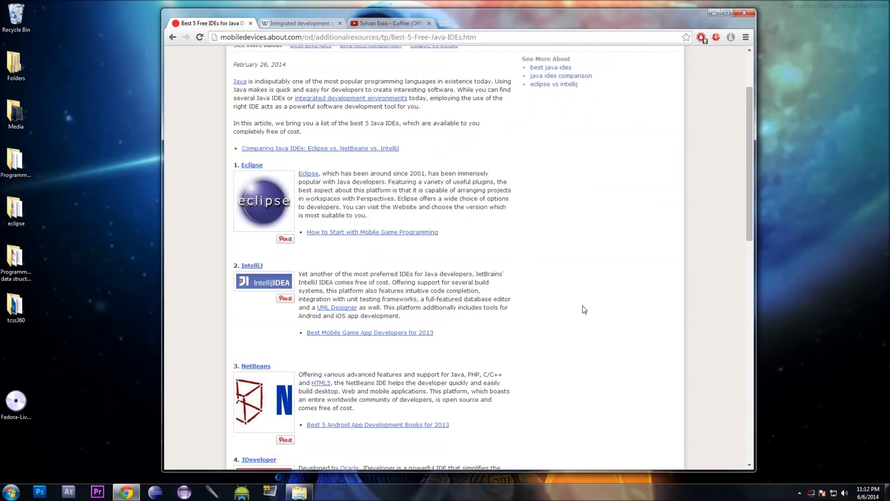
{"action": "scroll", "scroll_direction": "down", "scroll_amount": 3}
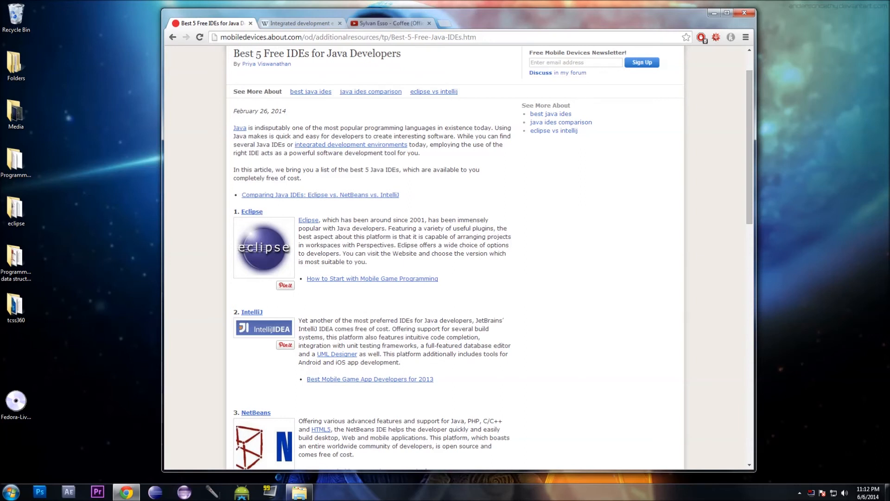
{"action": "mouse_move", "coordinate": [521, 237]}
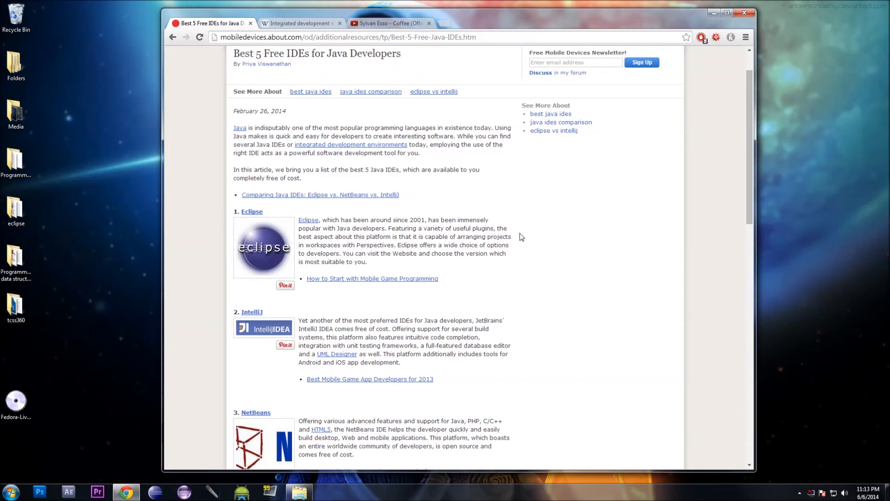